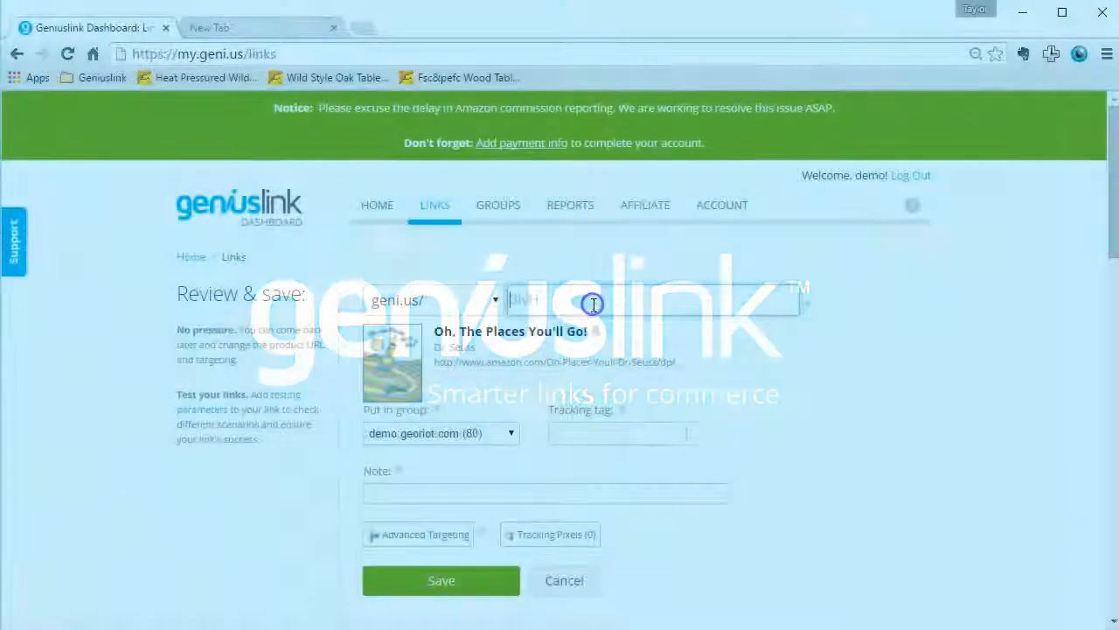
# Enter vanity code 'testlink' for the Dr. Seuss book link and save it
pyautogui.write('test')
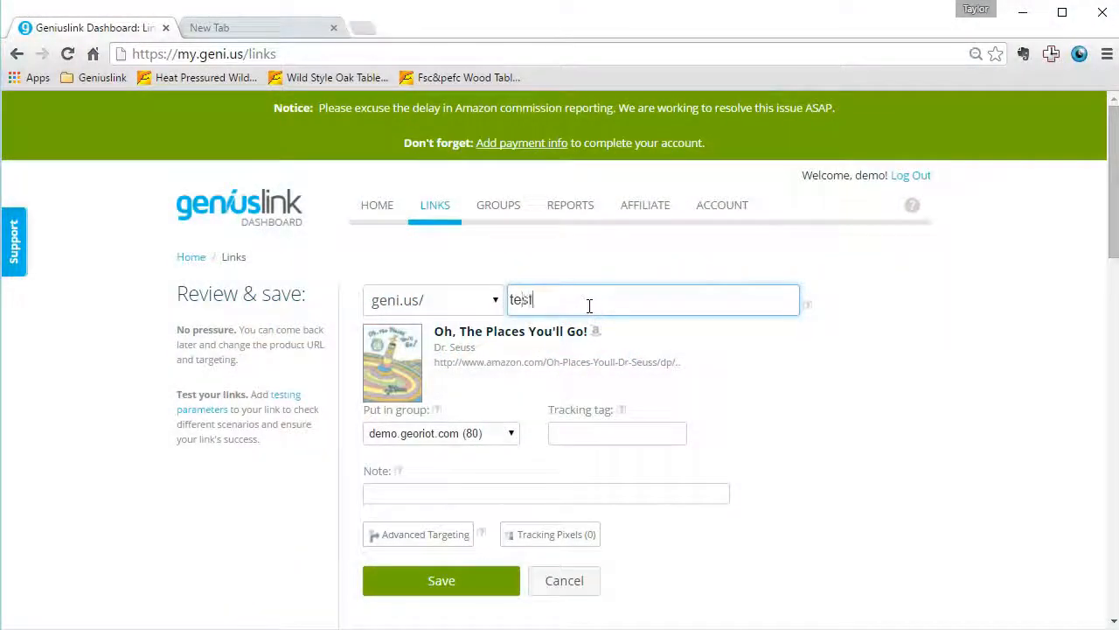
pyautogui.write('link')
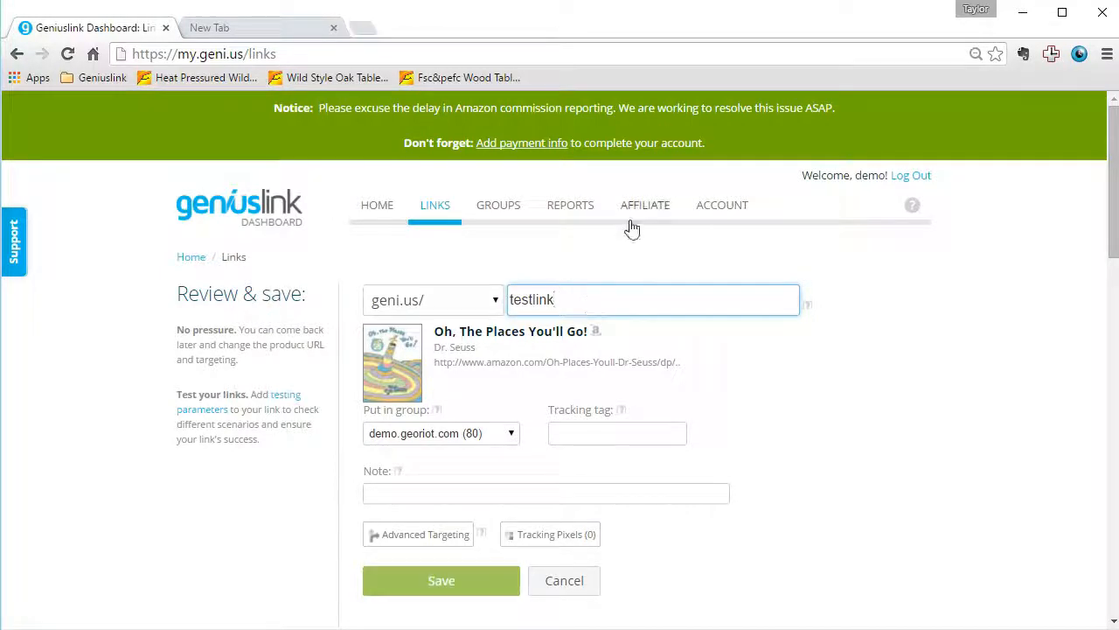
pyautogui.scroll(-3)
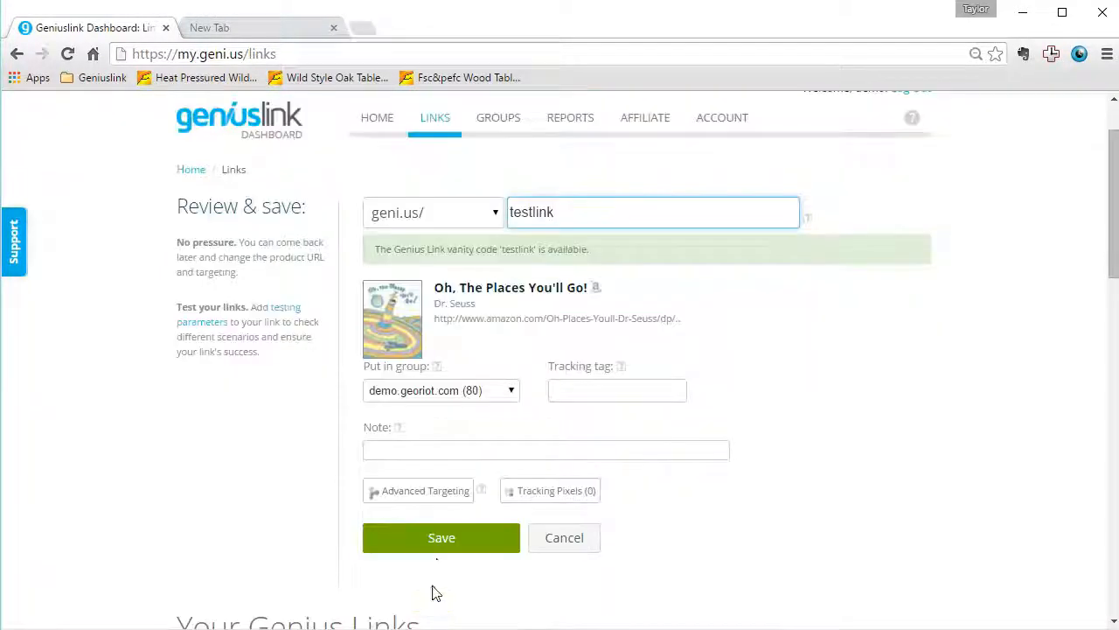
pyautogui.click(441, 537)
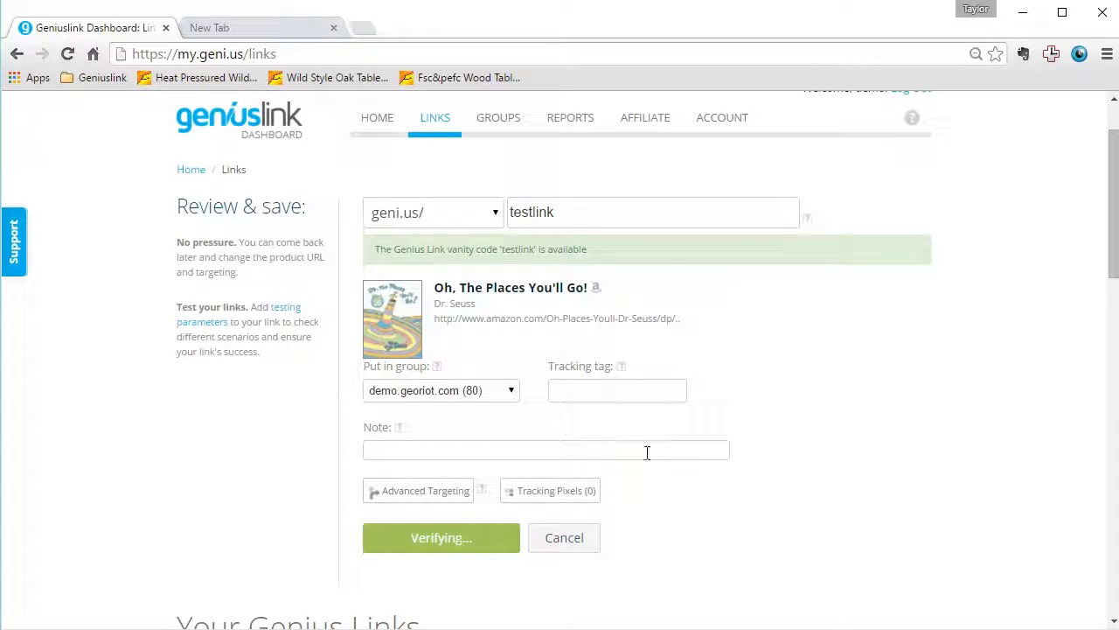
pyautogui.click(440, 537)
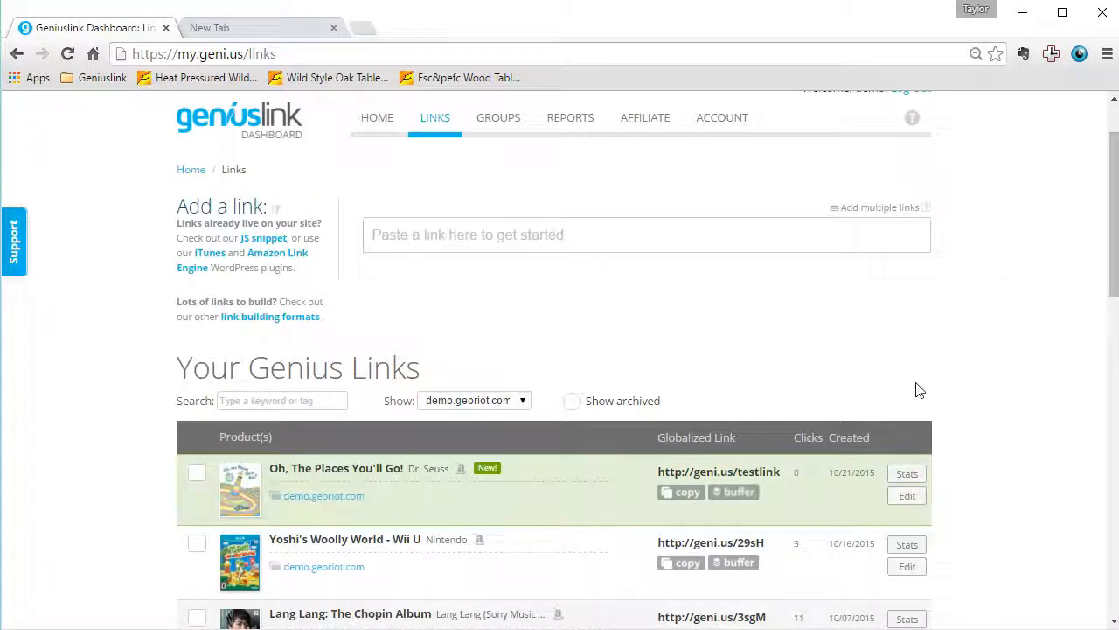
pyautogui.press('ctrl+plus')
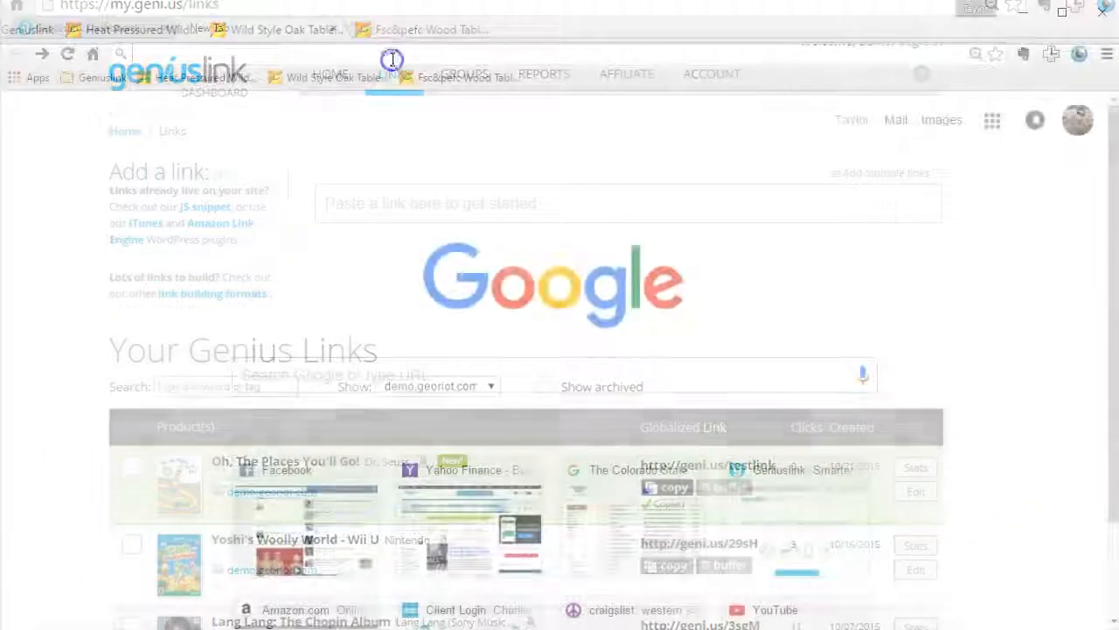
pyautogui.write('http://geni.us/testlink')
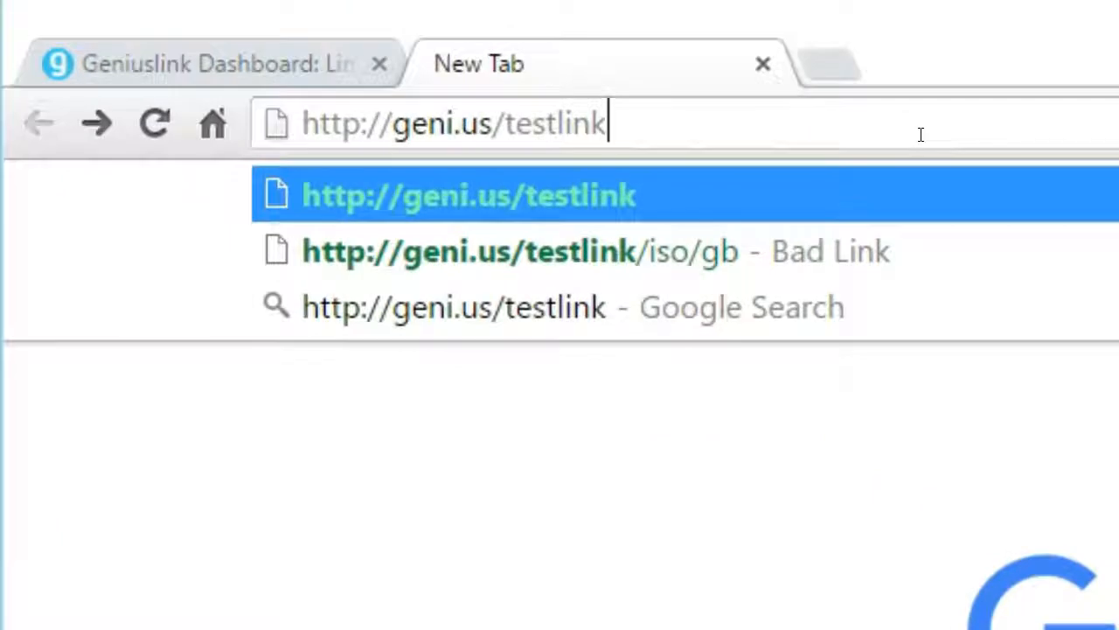
pyautogui.write('/is')
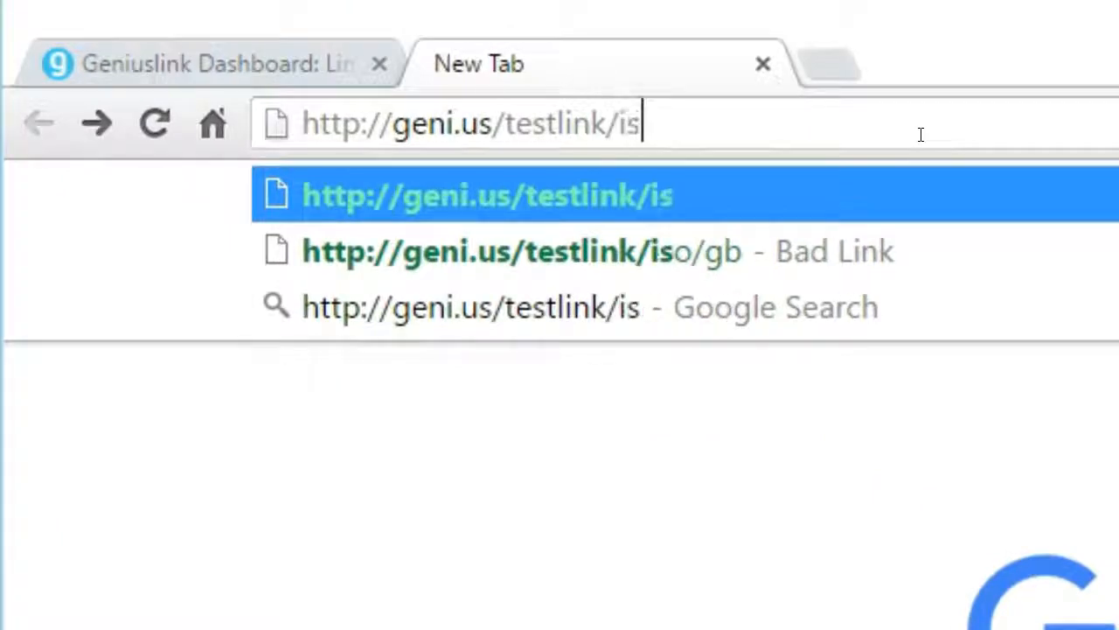
pyautogui.write('o2/')
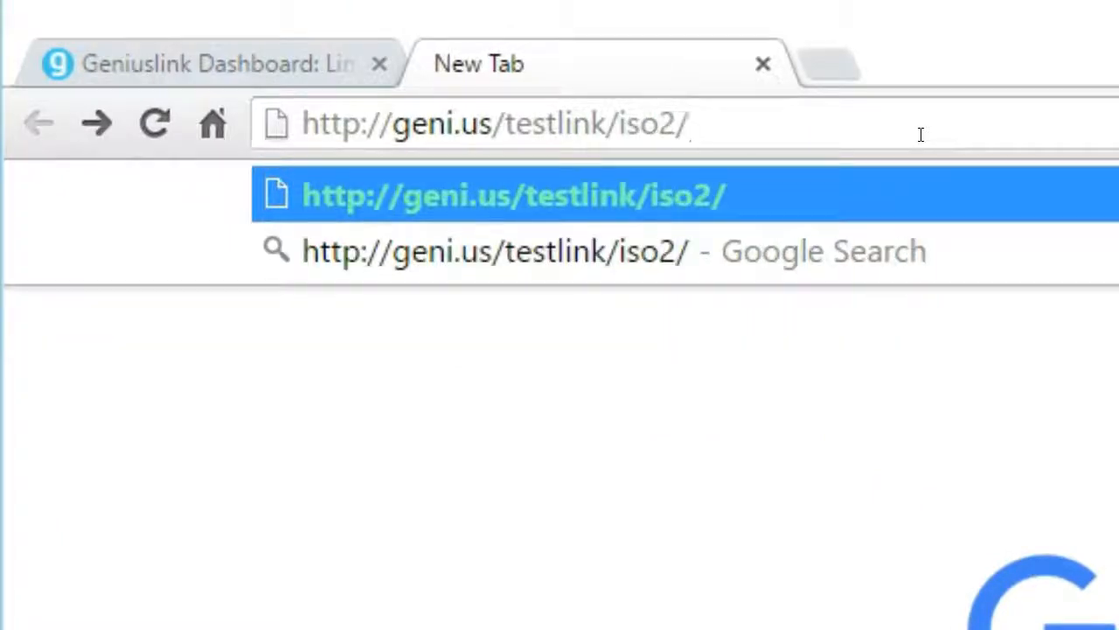
pyautogui.write('gb')
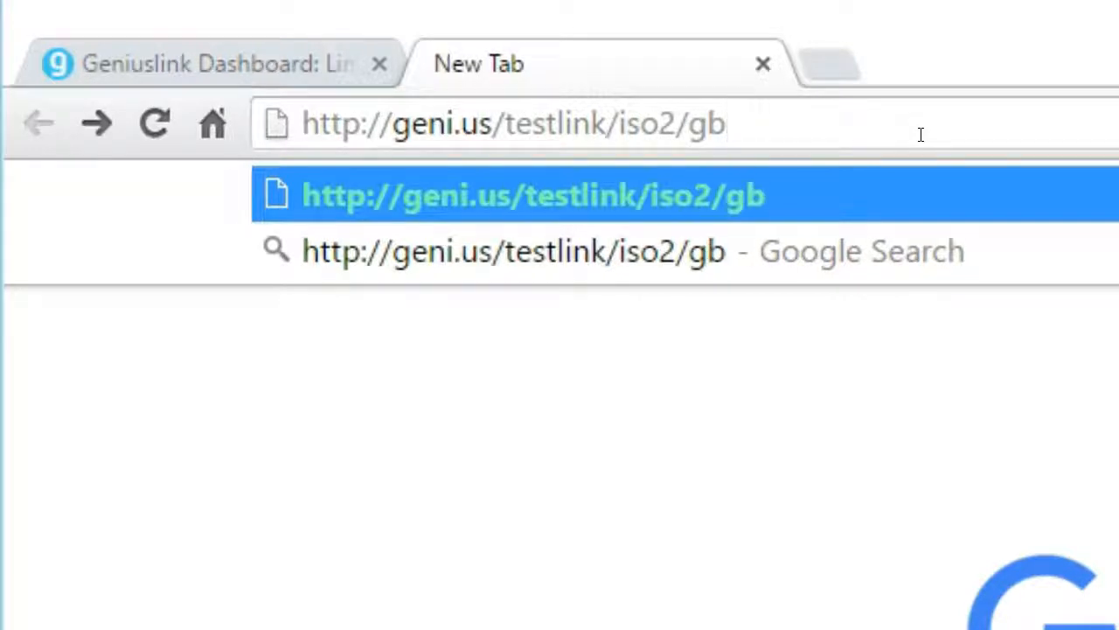
pyautogui.press('Return')
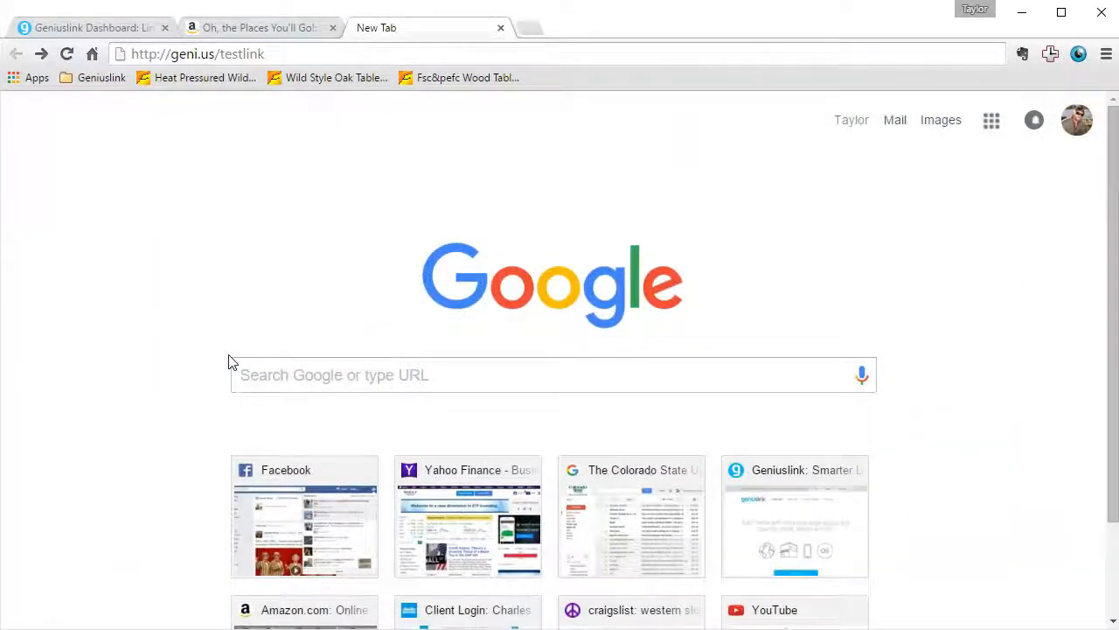
pyautogui.moveTo(278, 255)
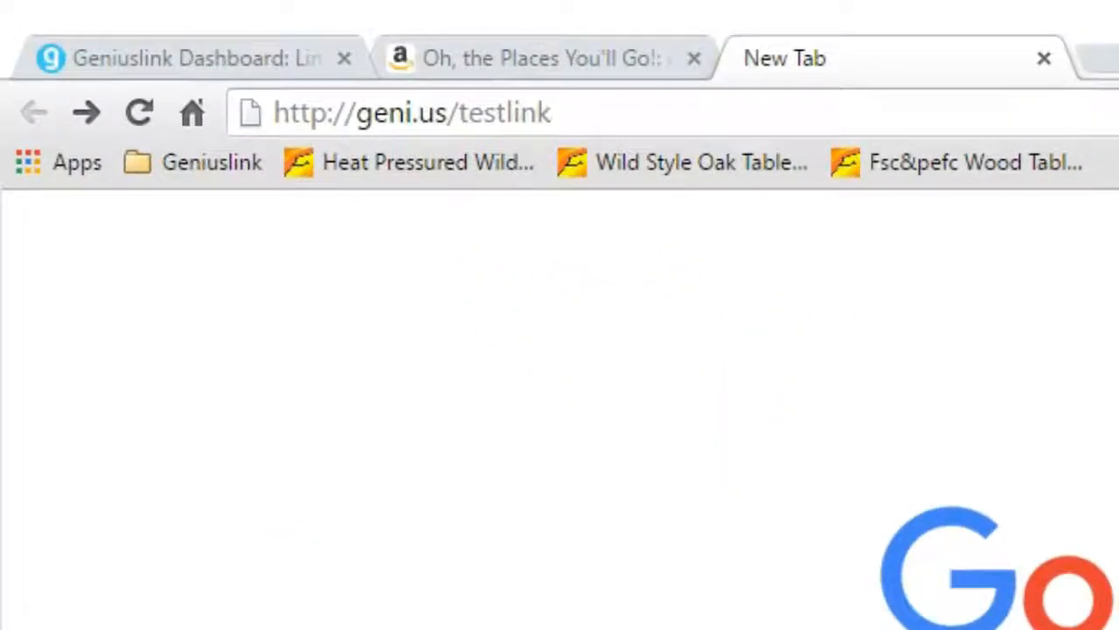
# Add ?targetos=iOS to the testlink URL to reach the iTunes Preview page
pyautogui.write('?target')
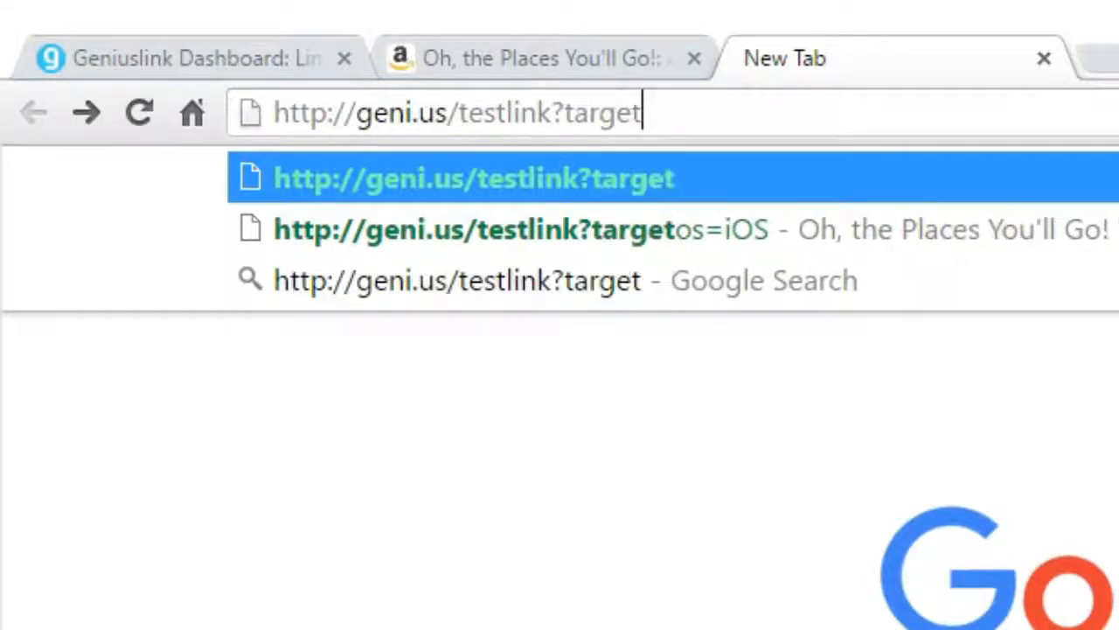
pyautogui.write('os=')
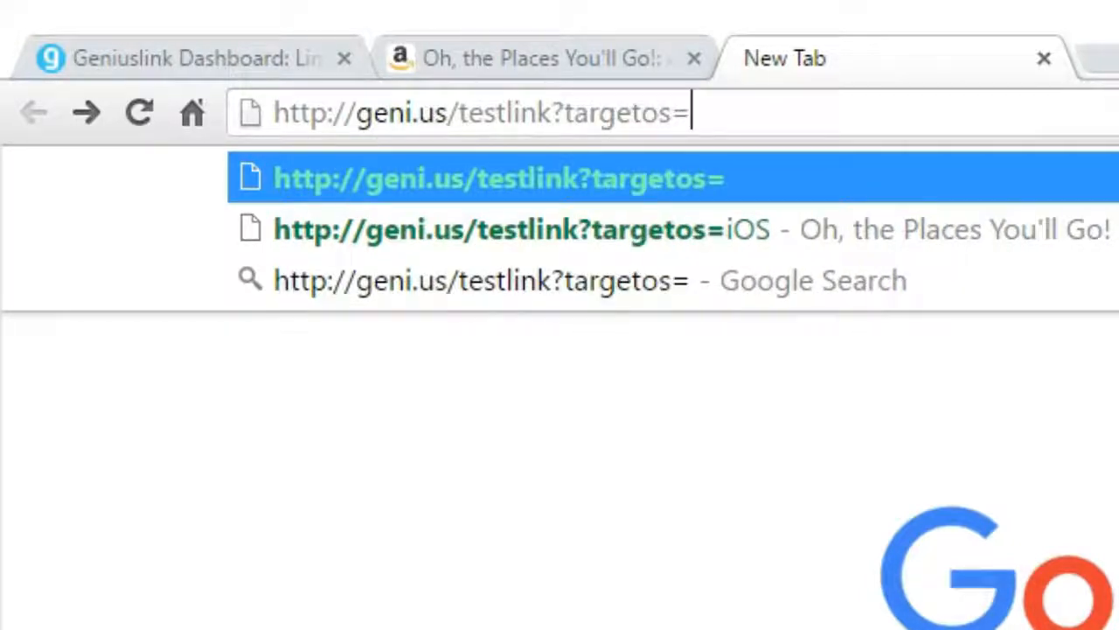
pyautogui.write('iOS')
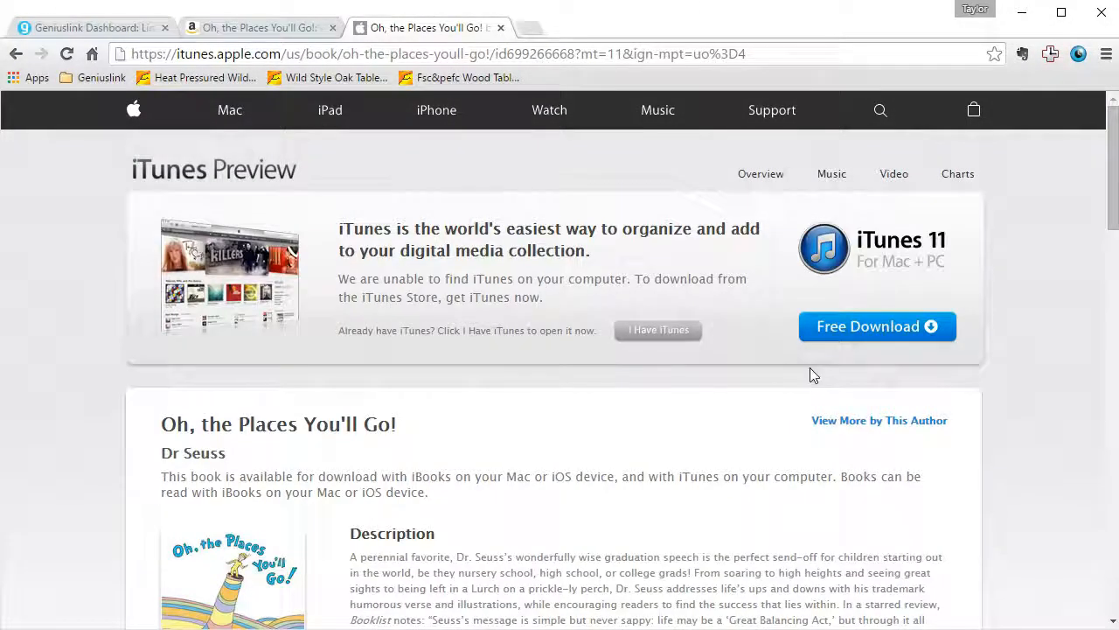
pyautogui.moveTo(671, 393)
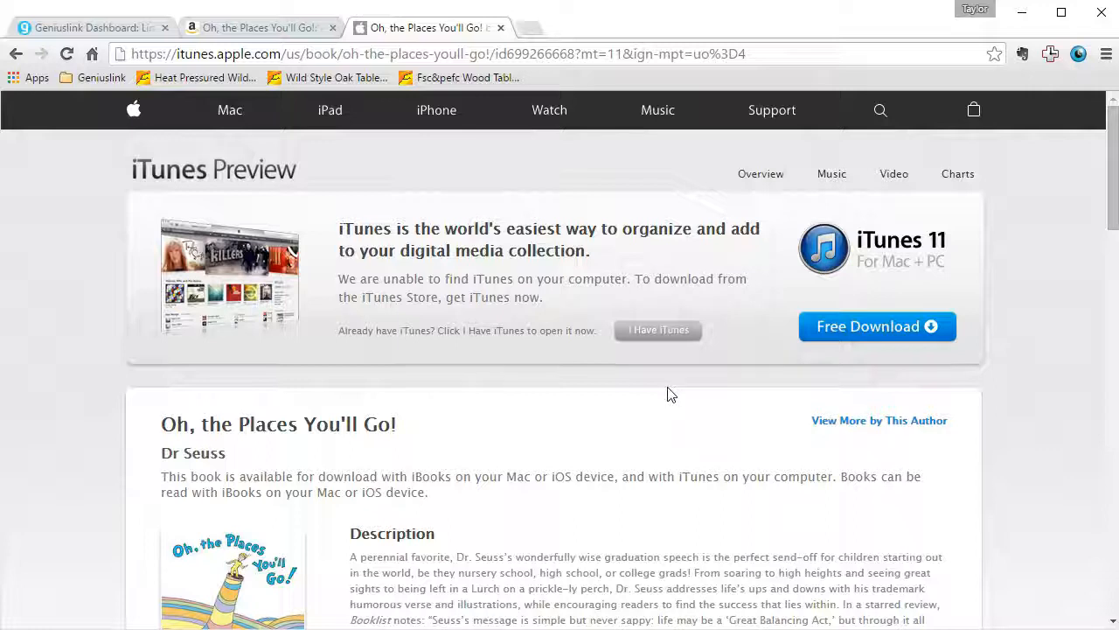
pyautogui.moveTo(527, 378)
pyautogui.write('http://geni.us/testlink?targetdevice')
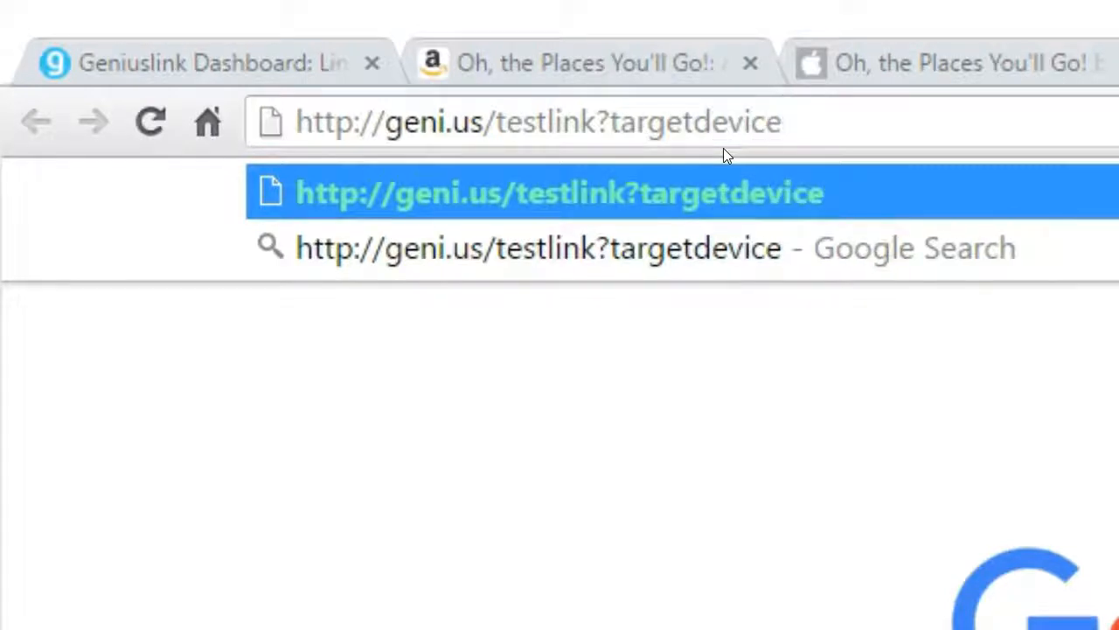
# Load testlink with targetdevice=iPad as the device parameter
pyautogui.write('=iPad')
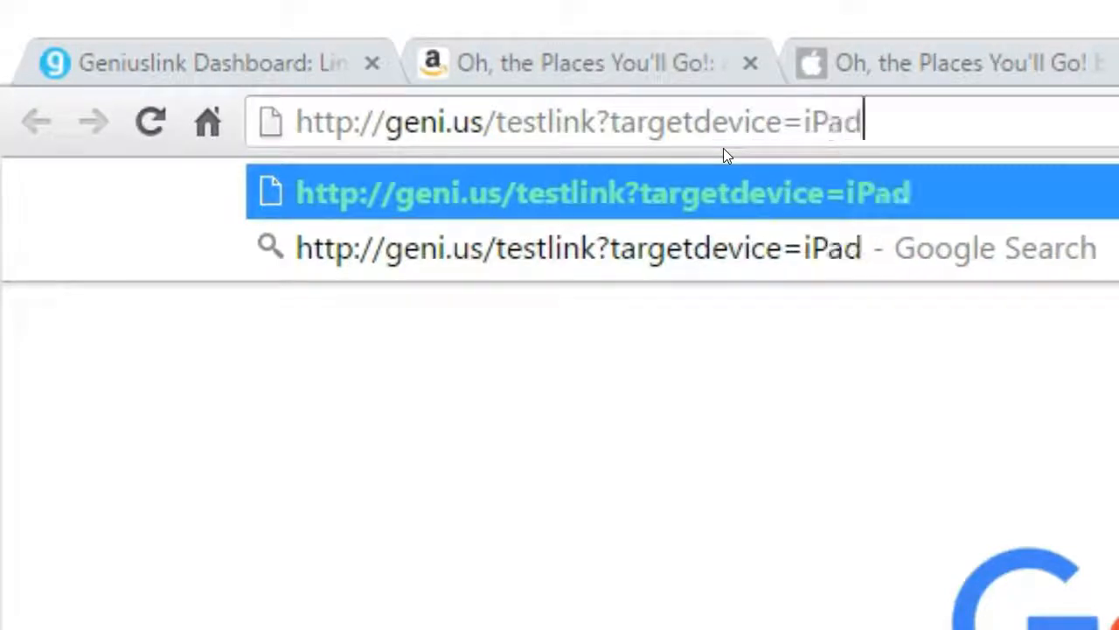
pyautogui.press('Return')
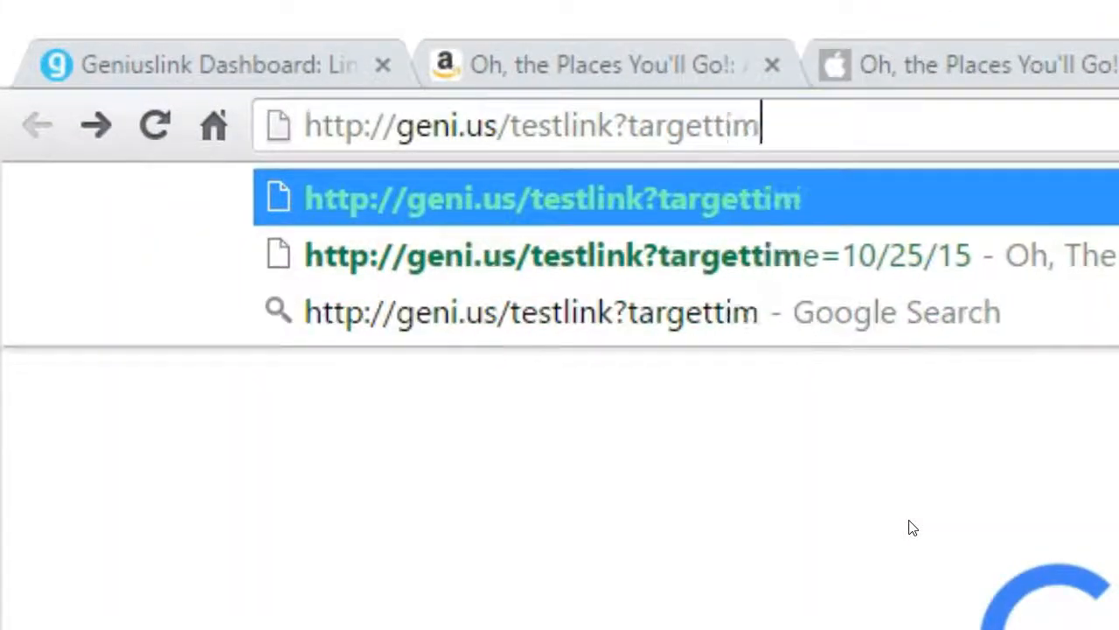
# Load testlink with targettime=10/25/2015 as the test date
pyautogui.write('e=10')
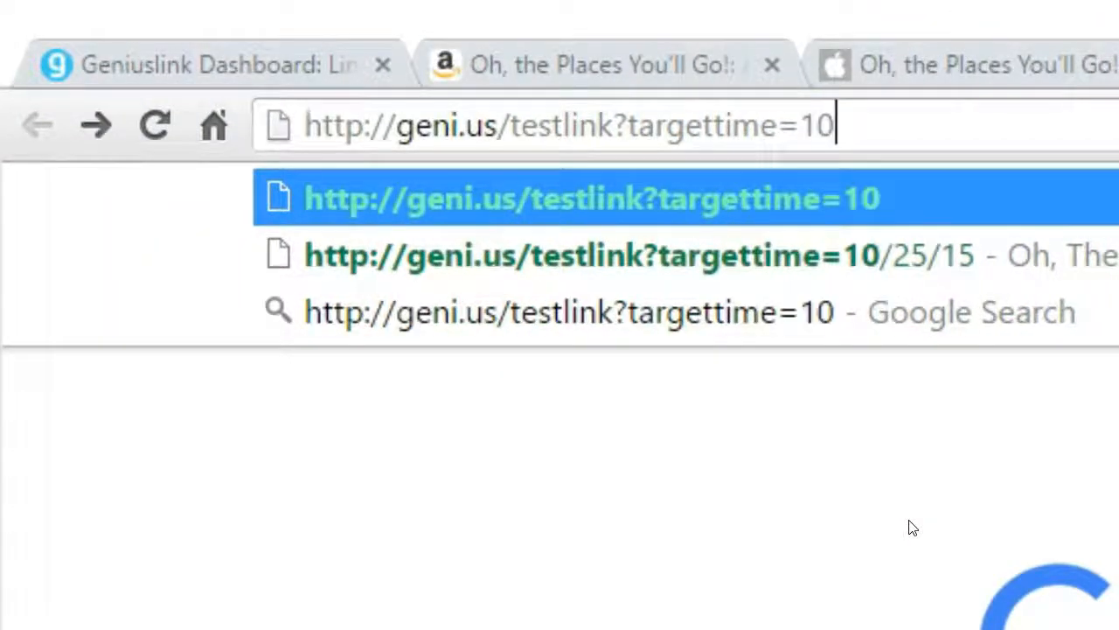
pyautogui.write('/25')
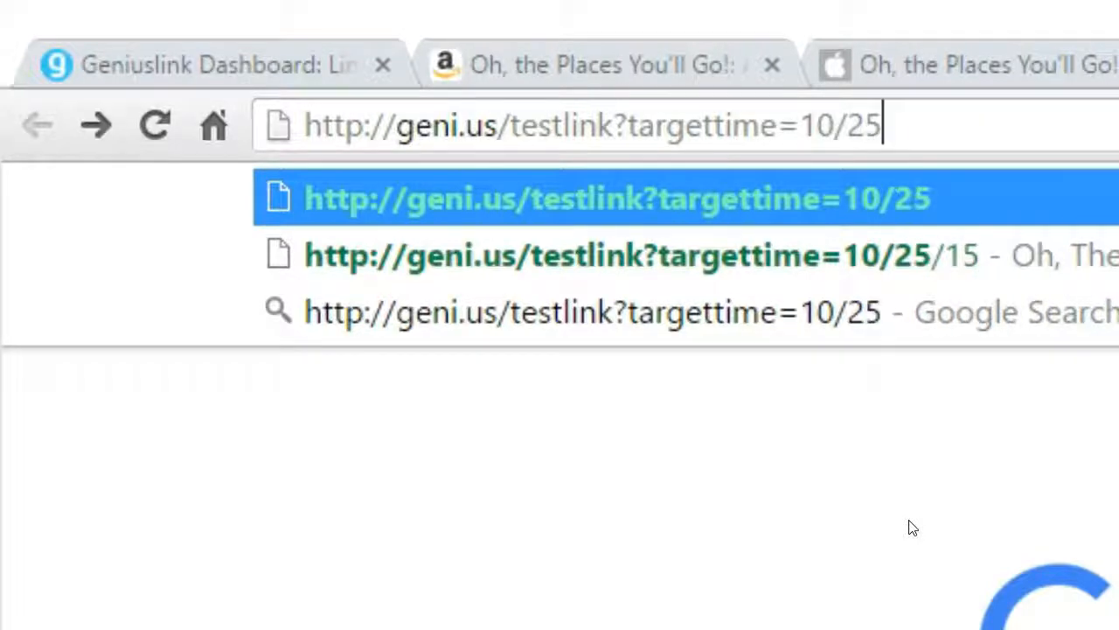
pyautogui.press('Return')
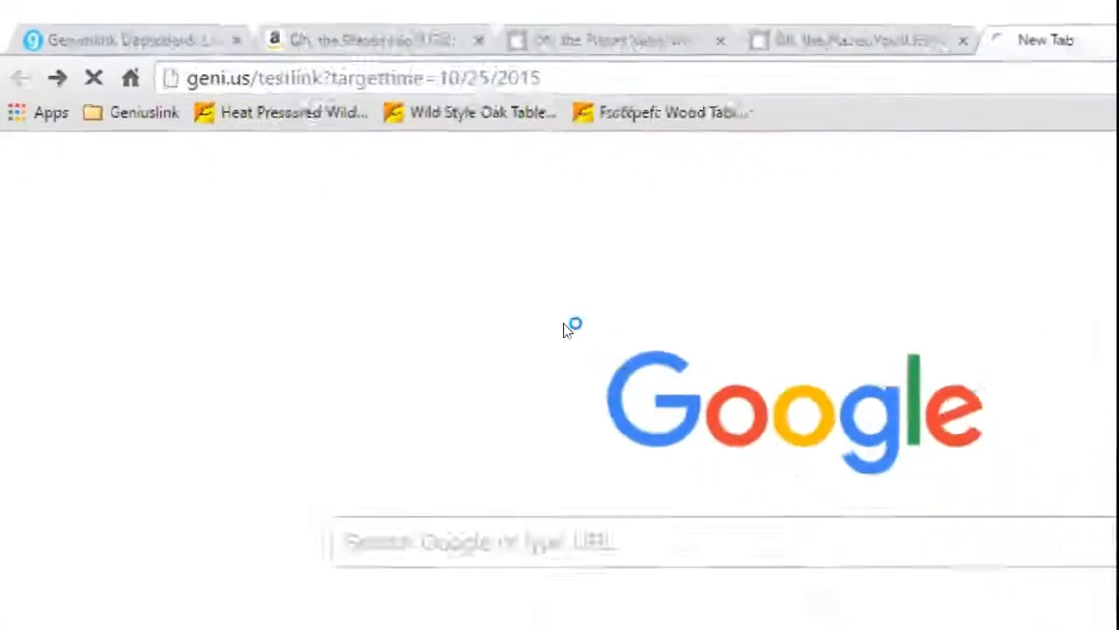